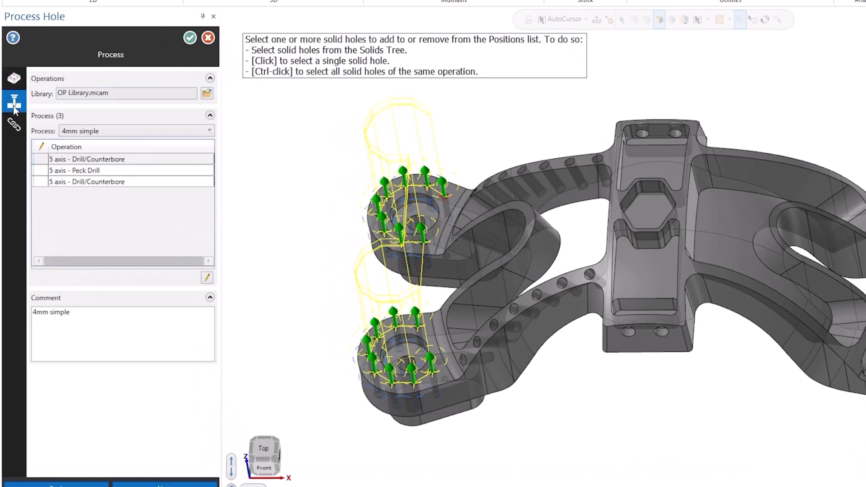
# - Advance to the slide on Cplane follows Gview and Tplane follows Cplane follow rules
pyautogui.click(110, 182)
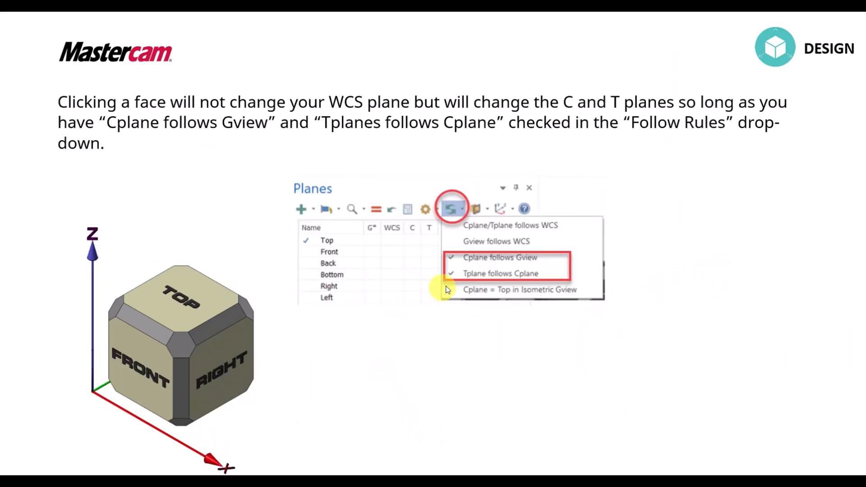
pyautogui.moveTo(424, 299)
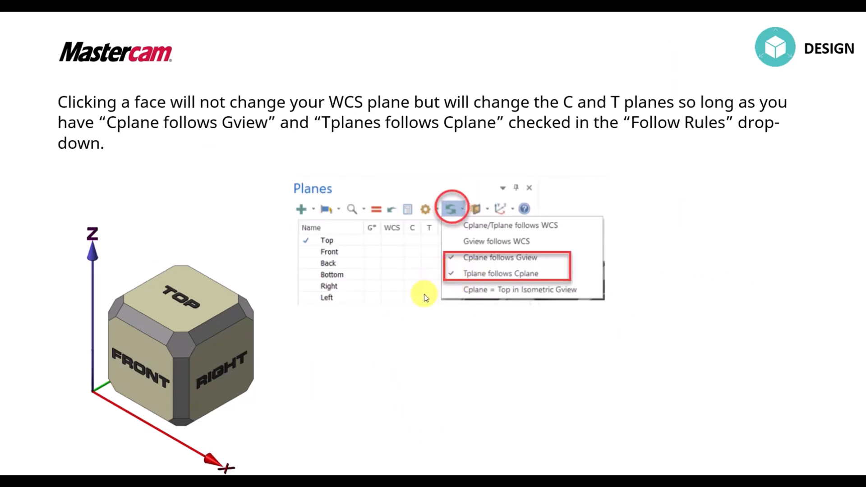
pyautogui.moveTo(481, 245)
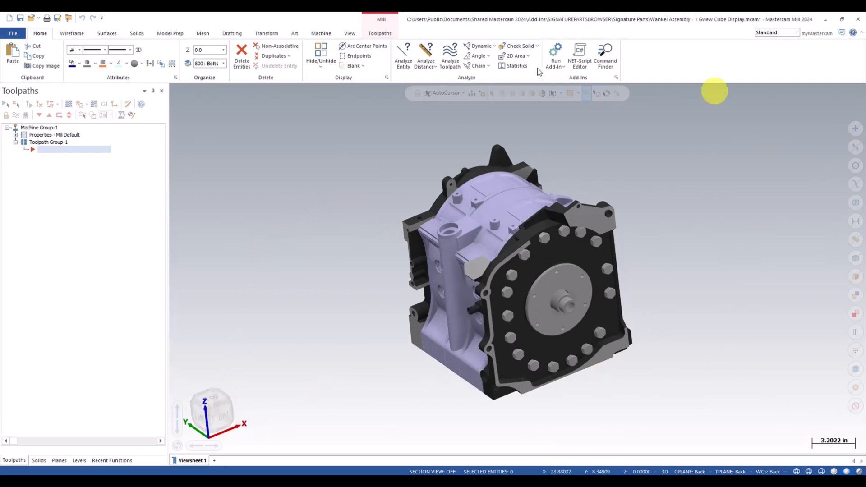
pyautogui.moveTo(211, 400)
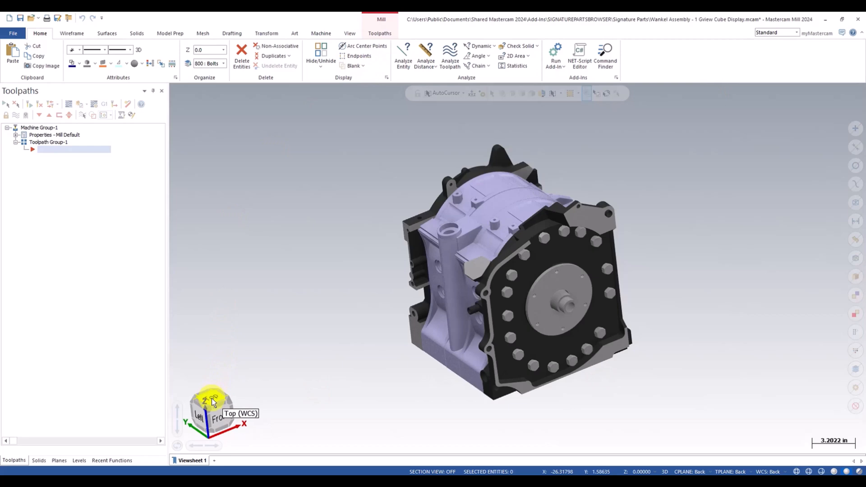
# - View the Wankel assembly from the Top, Front and Right faces of the GViewCube
pyautogui.click(211, 398)
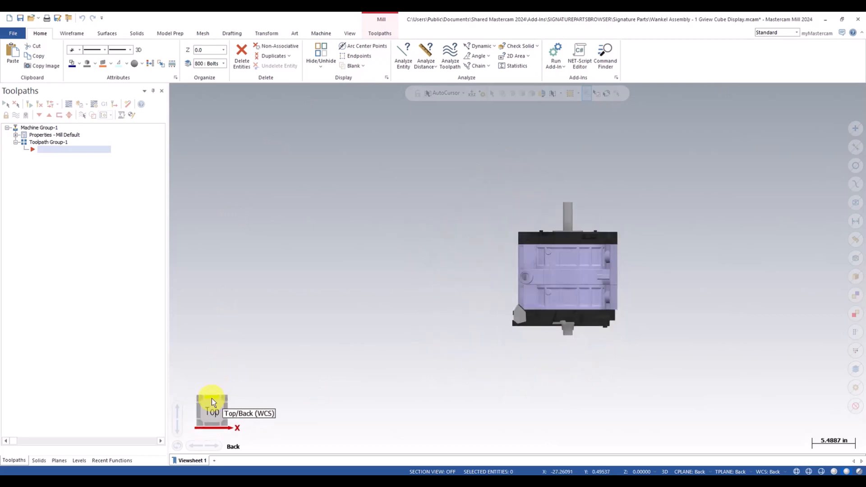
pyautogui.moveTo(270, 415)
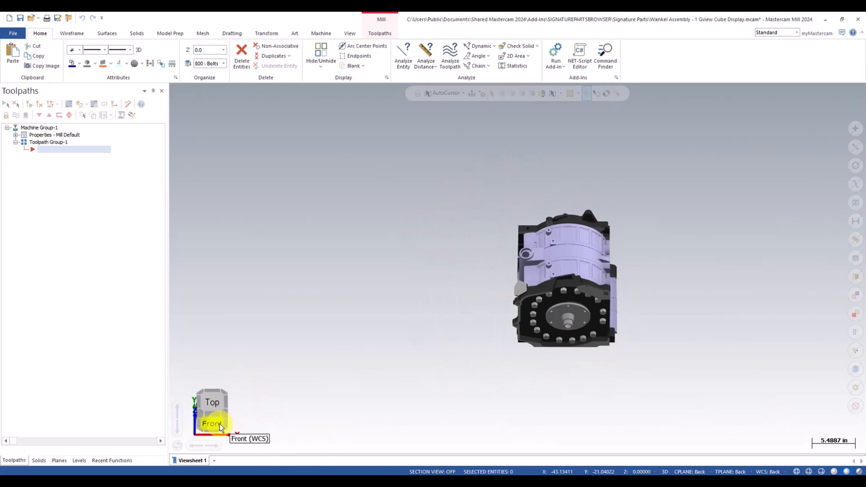
pyautogui.click(211, 423)
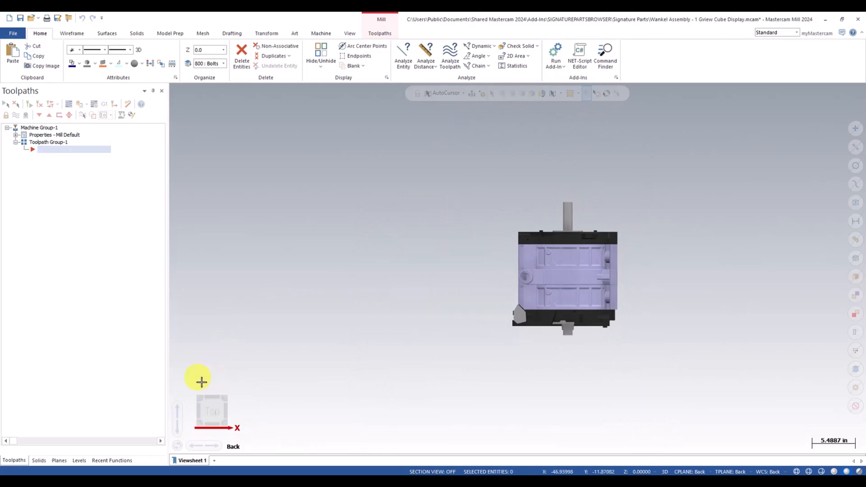
pyautogui.scroll(-3)
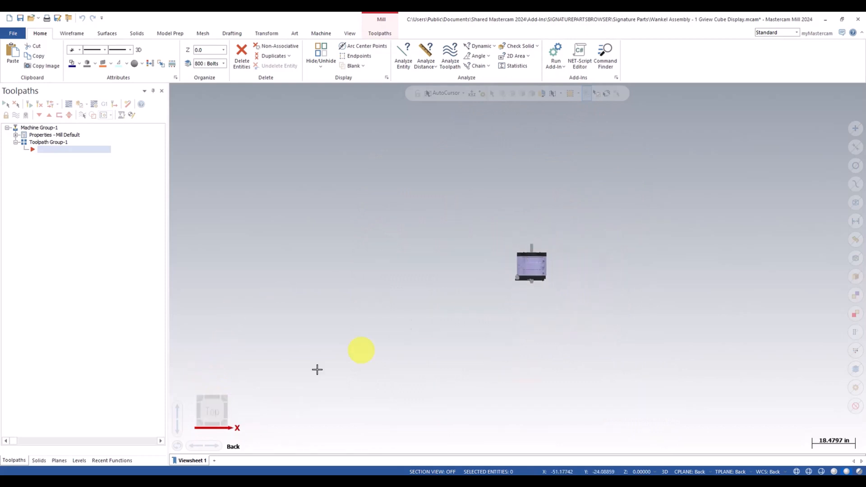
pyautogui.click(212, 423)
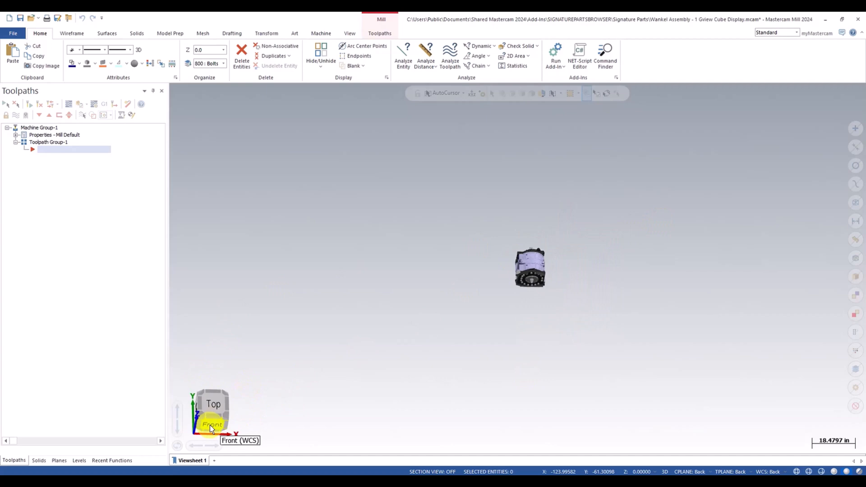
pyautogui.click(211, 424)
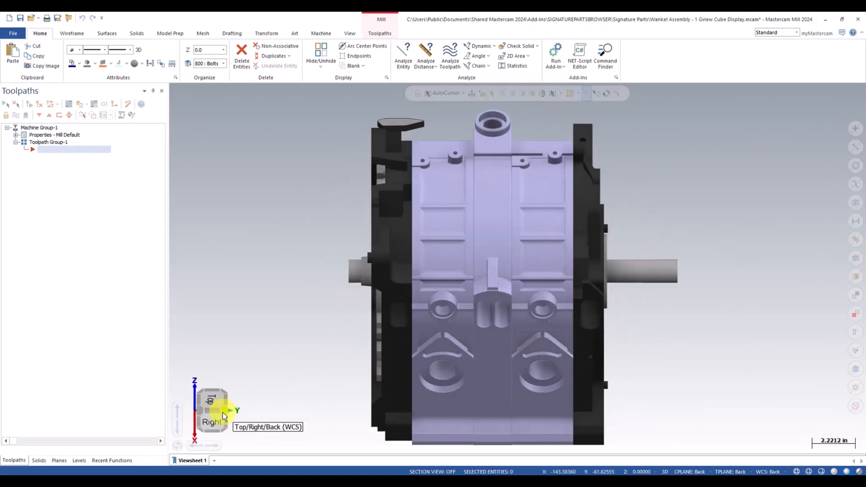
# - Switch to a corner isometric view, back to Top, then tilt to an angled edge-on view
pyautogui.click(218, 415)
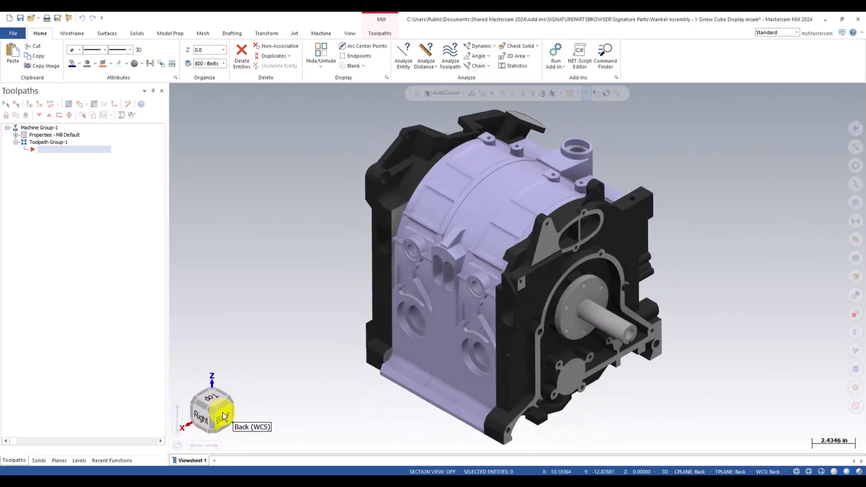
pyautogui.click(212, 399)
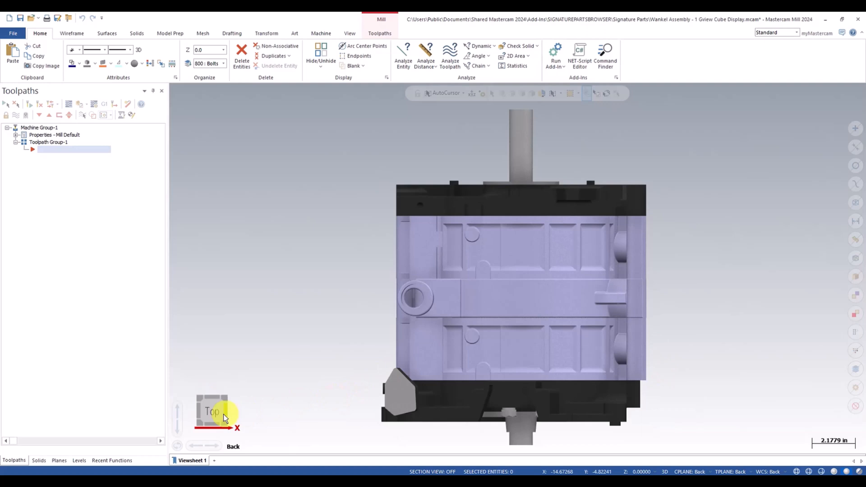
pyautogui.moveTo(226, 414)
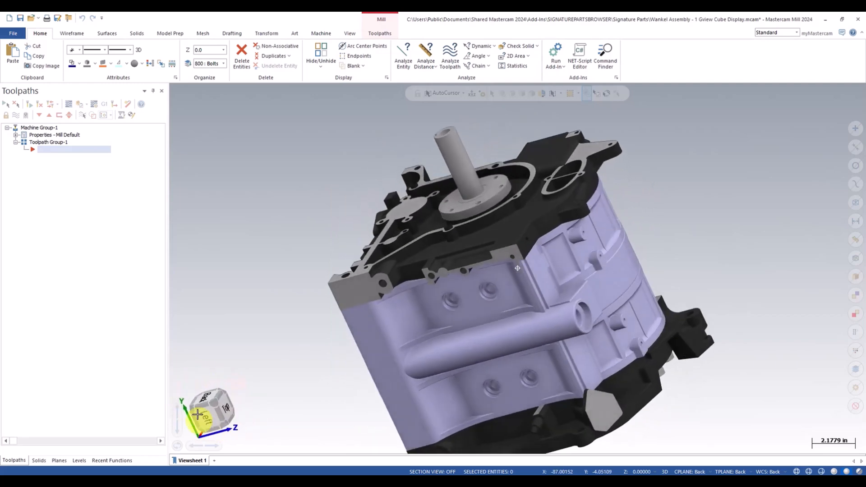
pyautogui.click(210, 411)
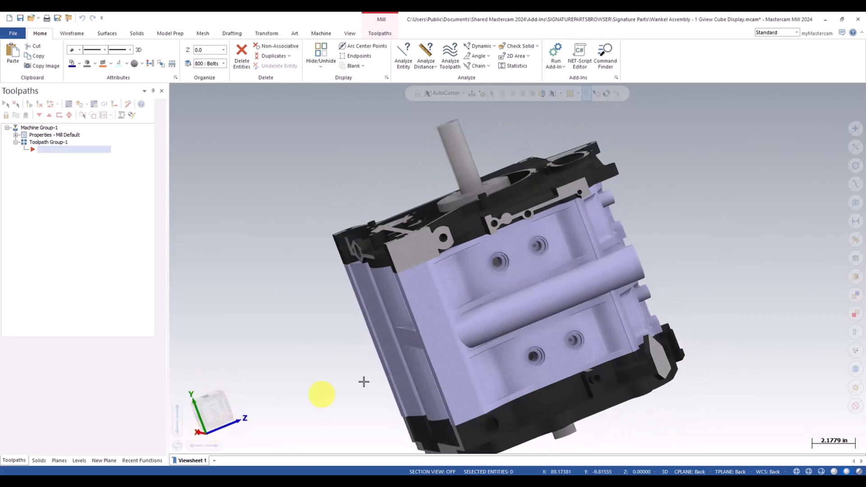
pyautogui.click(103, 460)
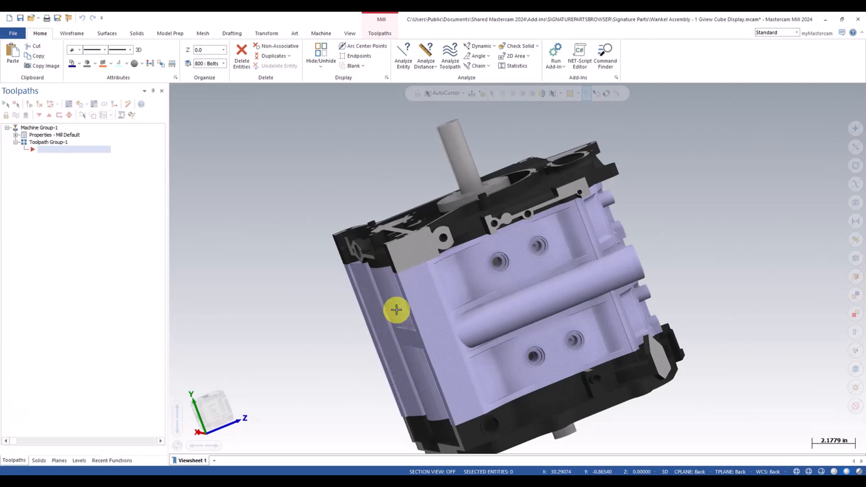
# - Flip the tilted view 180 degrees and rotate it by one increment with the cube arrows
pyautogui.moveTo(397, 309); pyautogui.dragTo(246, 349)
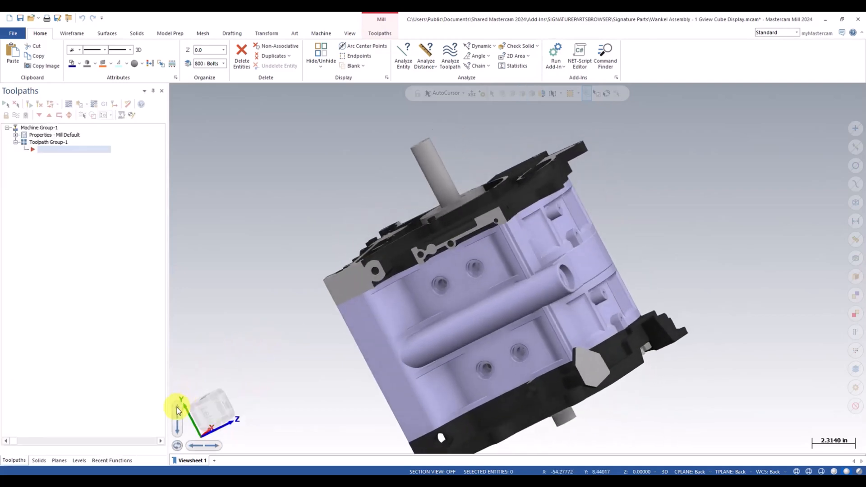
pyautogui.moveTo(177, 410)
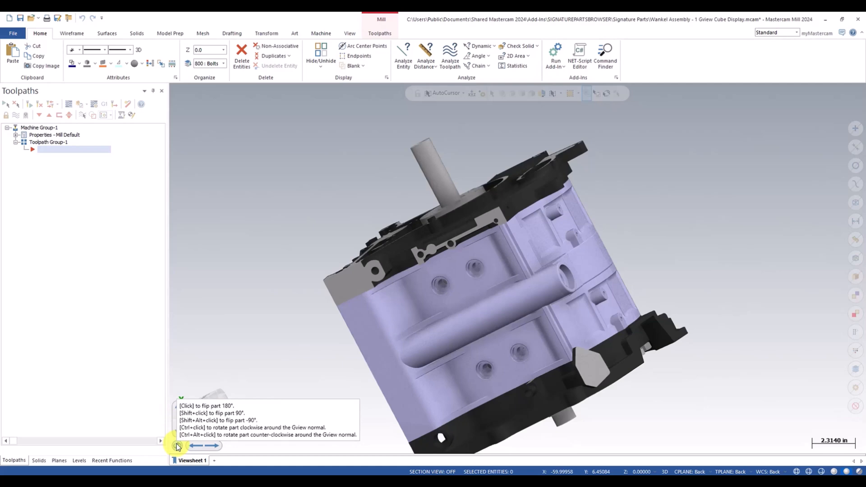
pyautogui.click(178, 445)
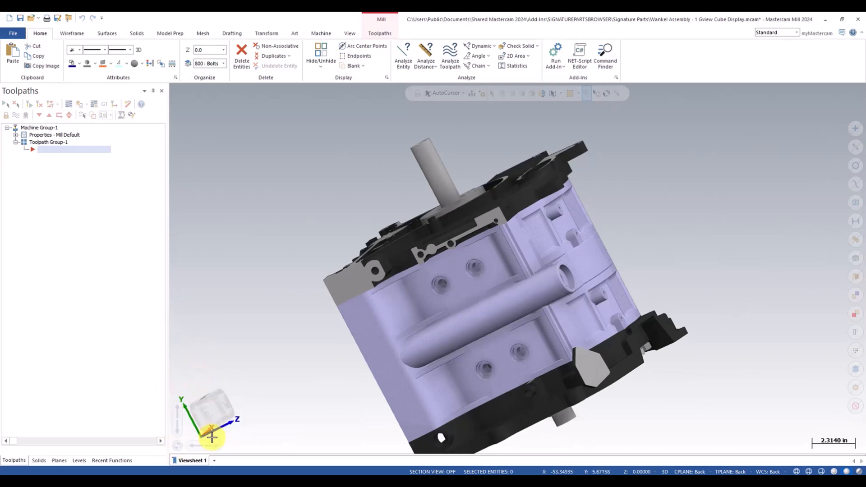
pyautogui.moveTo(212, 446)
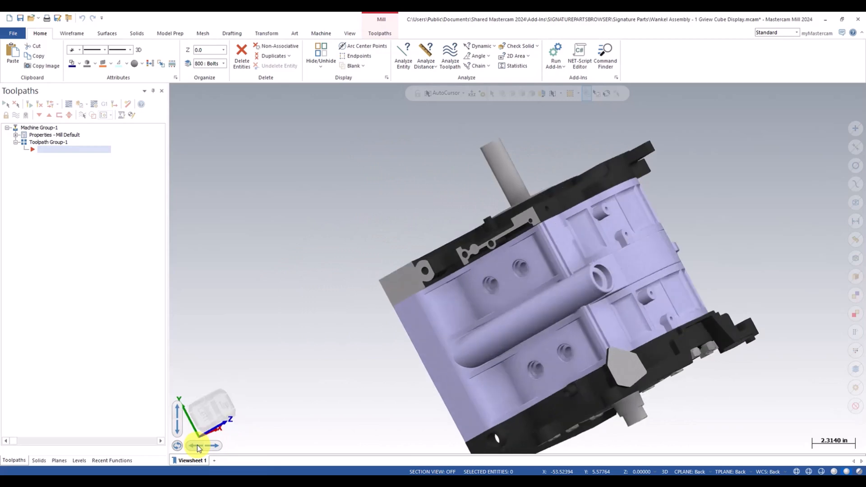
pyautogui.click(219, 446)
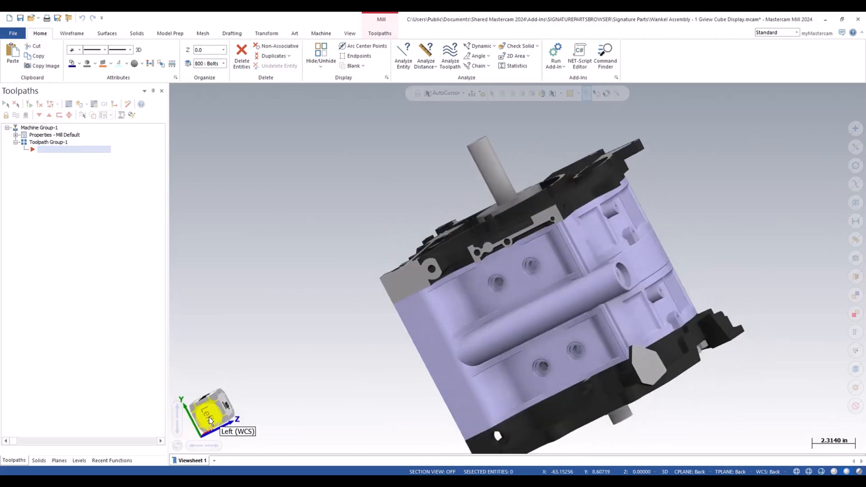
# - Bring up the Screen settings from the view cube's right-click options
pyautogui.rightClick(211, 411)
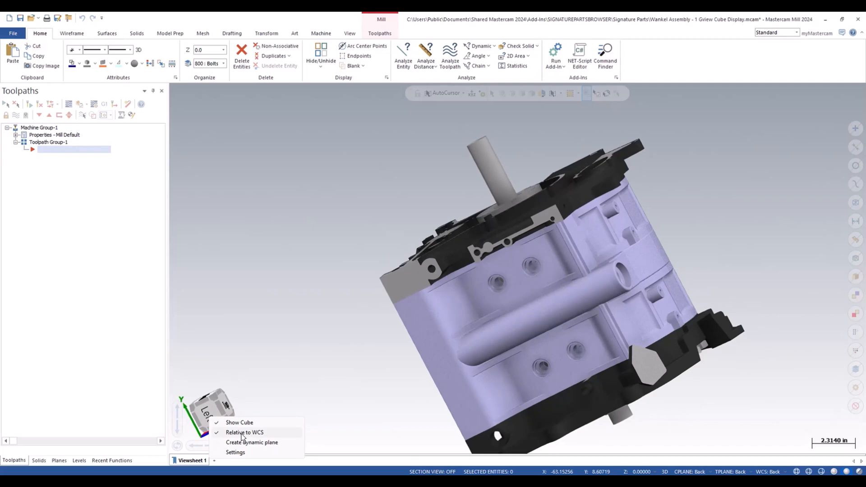
pyautogui.moveTo(224, 434)
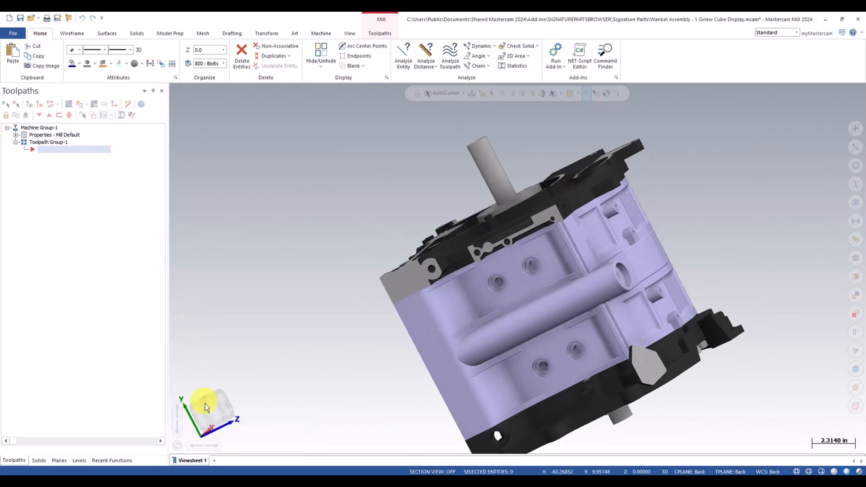
pyautogui.rightClick(207, 406)
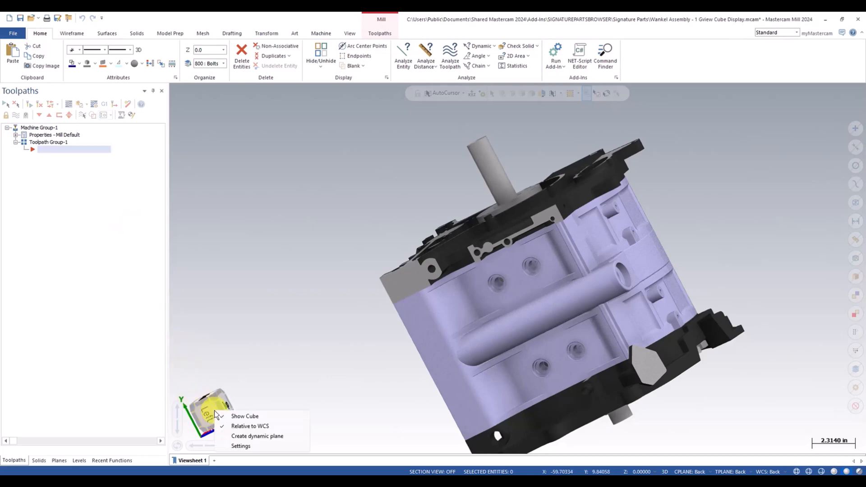
pyautogui.click(240, 445)
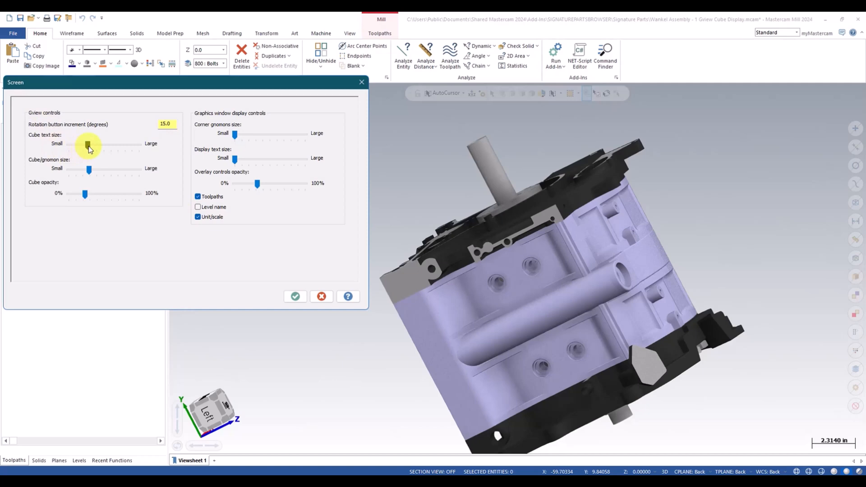
# - Reduce the cube/gnomon size and cube opacity sliders and apply the settings
pyautogui.moveTo(88, 144); pyautogui.dragTo(114, 144)
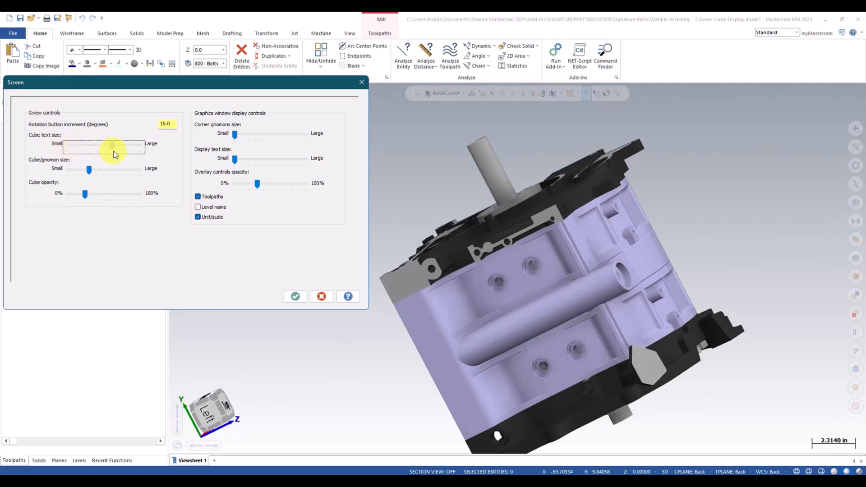
pyautogui.moveTo(113, 146); pyautogui.dragTo(90, 147)
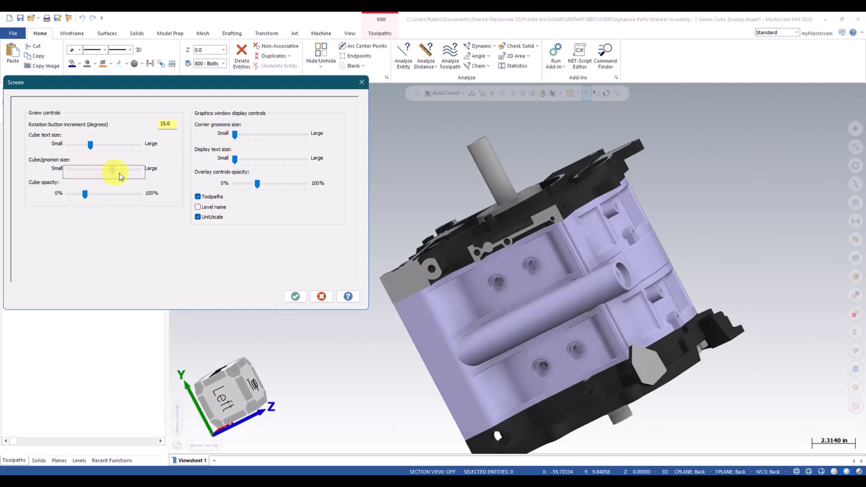
pyautogui.moveTo(113, 172); pyautogui.dragTo(93, 172)
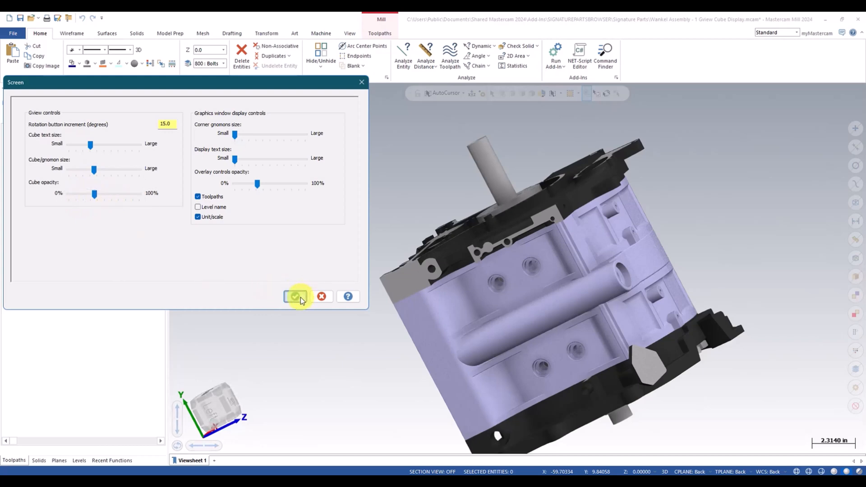
pyautogui.click(296, 297)
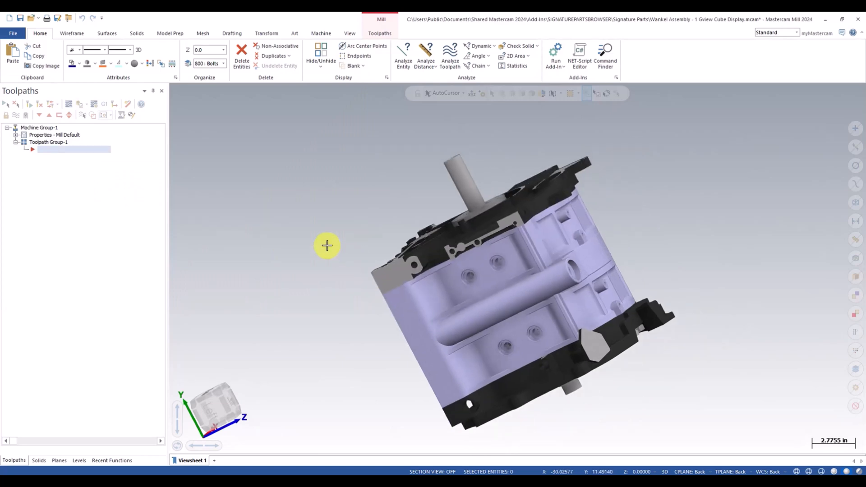
pyautogui.moveTo(448, 264)
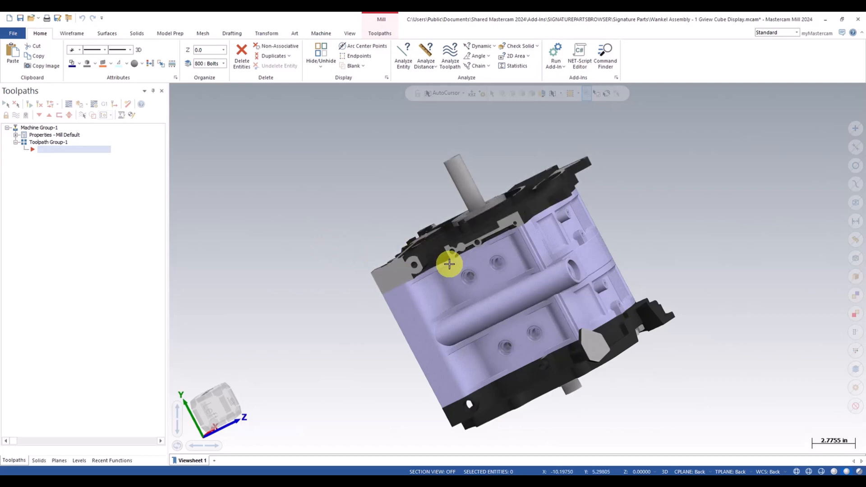
# - Fast-zoom out with Shift+scroll and rotate the assembly to show its end cover with shaft bore
pyautogui.scroll(-3)
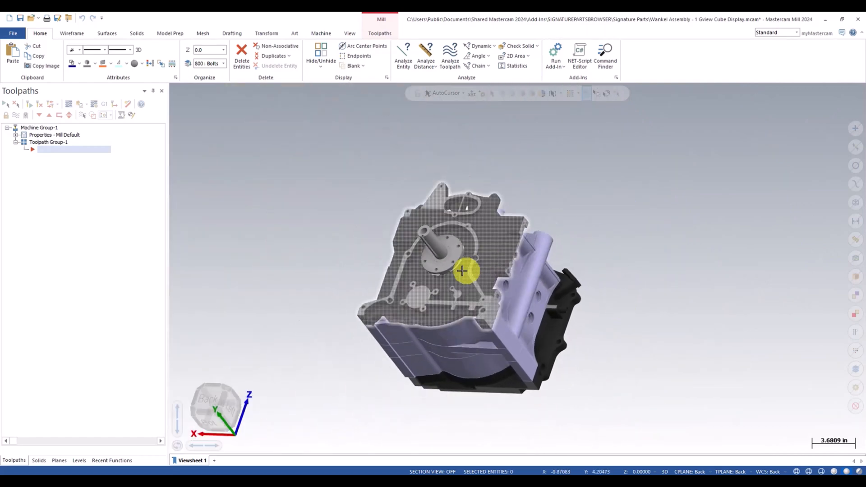
pyautogui.moveTo(461, 271); pyautogui.dragTo(619, 240)
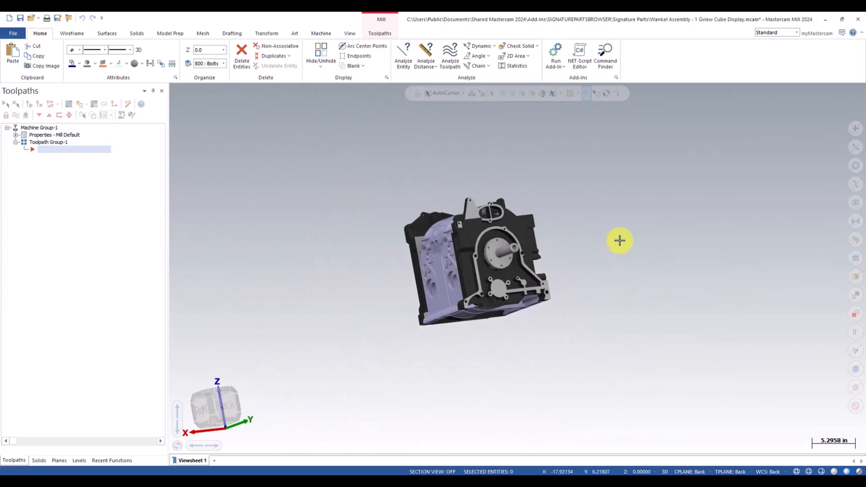
pyautogui.moveTo(601, 244)
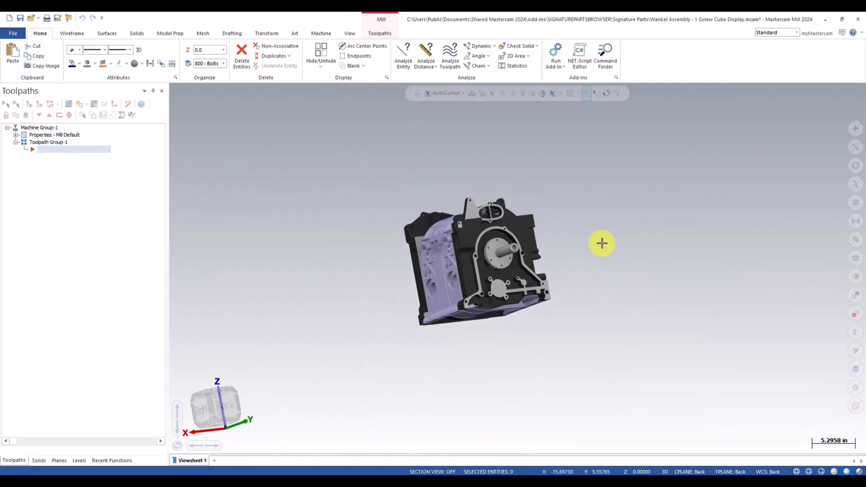
pyautogui.moveTo(336, 171)
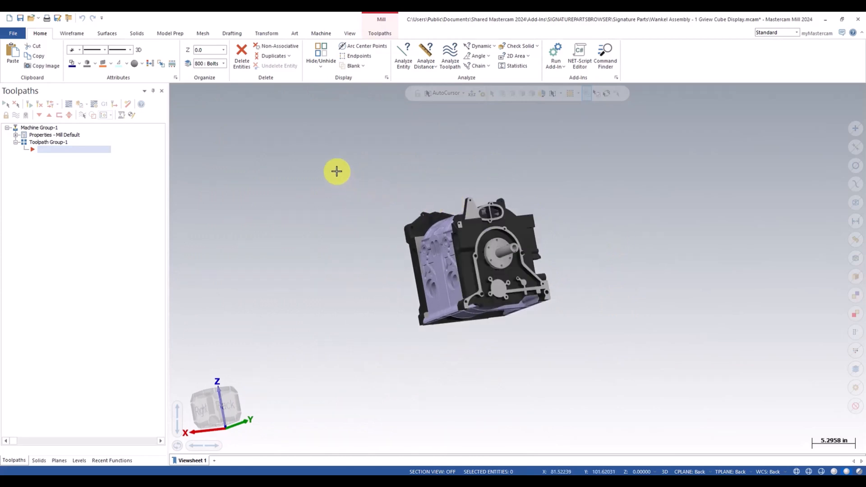
# - Window-select all solids and bring up the mini-toolbar material palette for them
pyautogui.moveTo(337, 172); pyautogui.dragTo(621, 381)
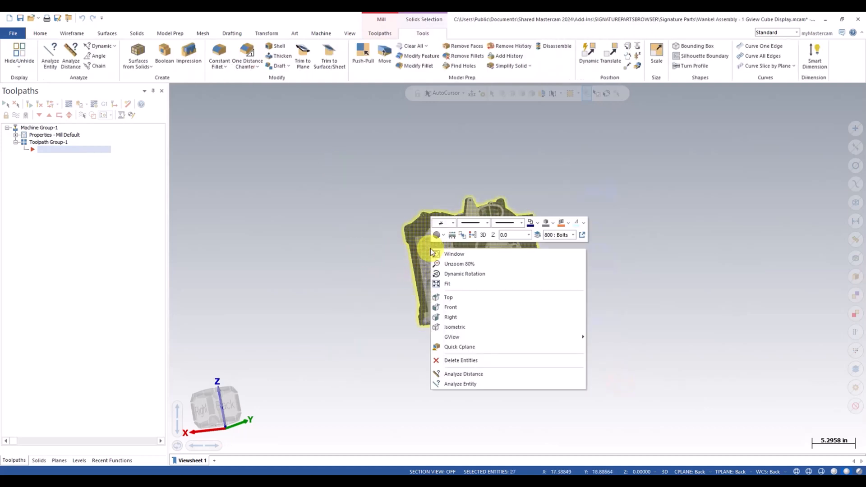
pyautogui.click(436, 235)
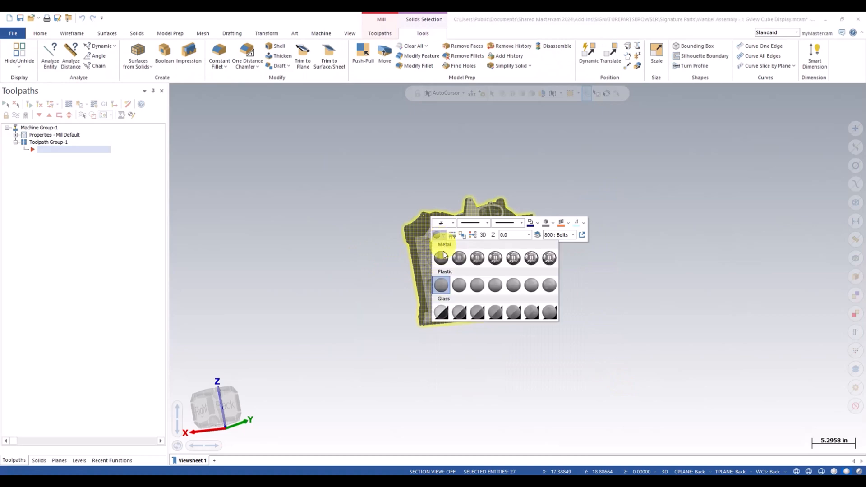
pyautogui.moveTo(441, 312)
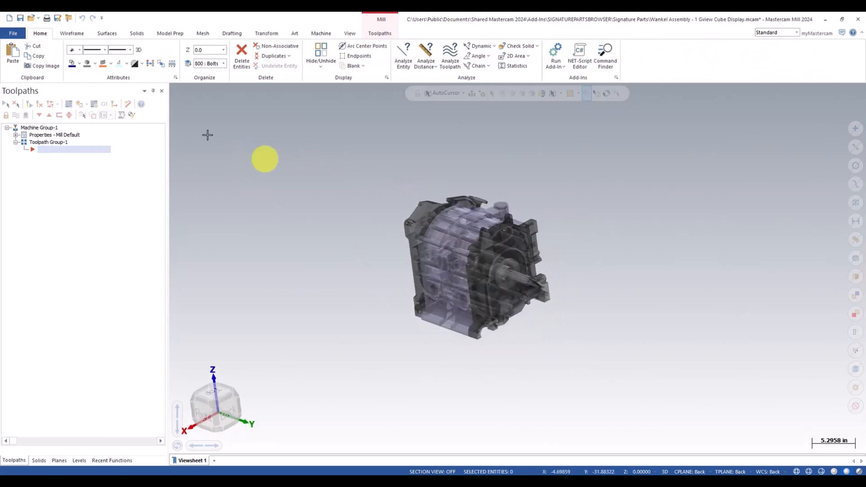
# - Go to the Shading page of System Configuration via the File menu
pyautogui.click(12, 34)
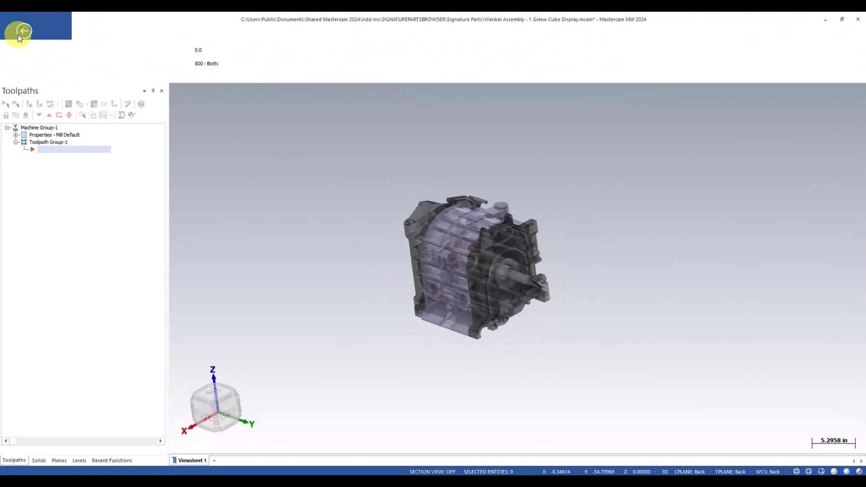
pyautogui.click(21, 31)
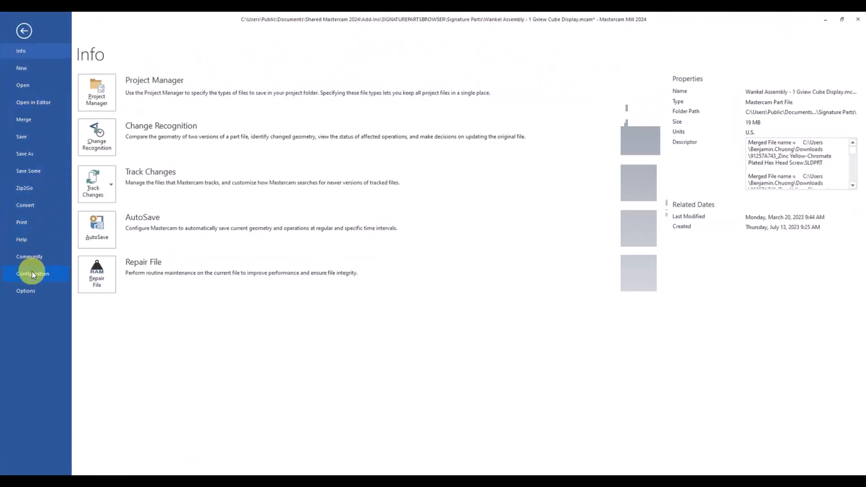
pyautogui.click(32, 273)
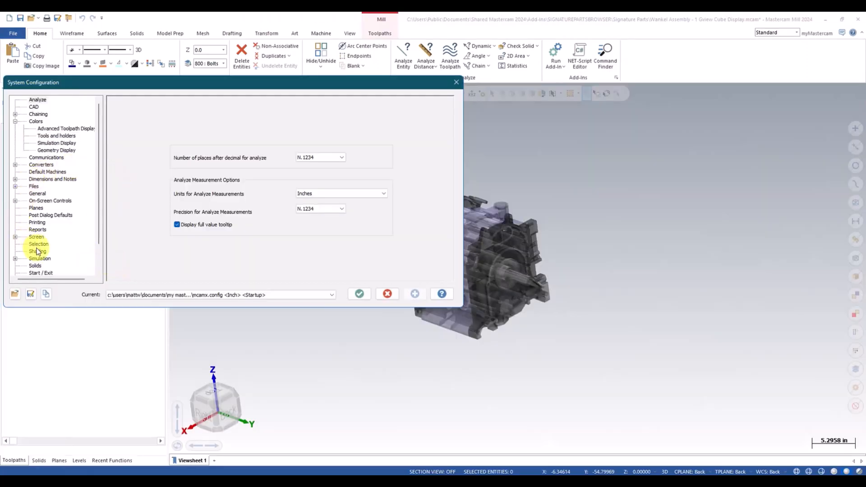
pyautogui.click(38, 252)
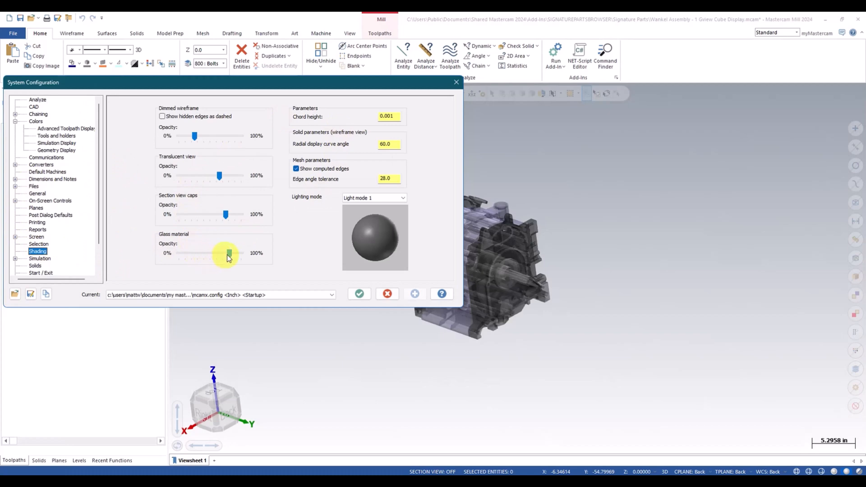
# - Adjust the Glass material opacity slider and confirm the save-settings prompt
pyautogui.moveTo(227, 254); pyautogui.dragTo(207, 253)
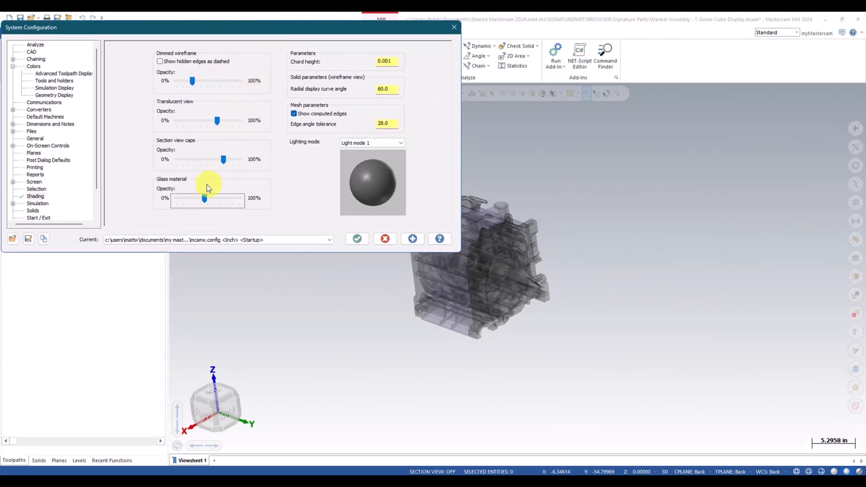
pyautogui.moveTo(205, 200); pyautogui.dragTo(237, 200)
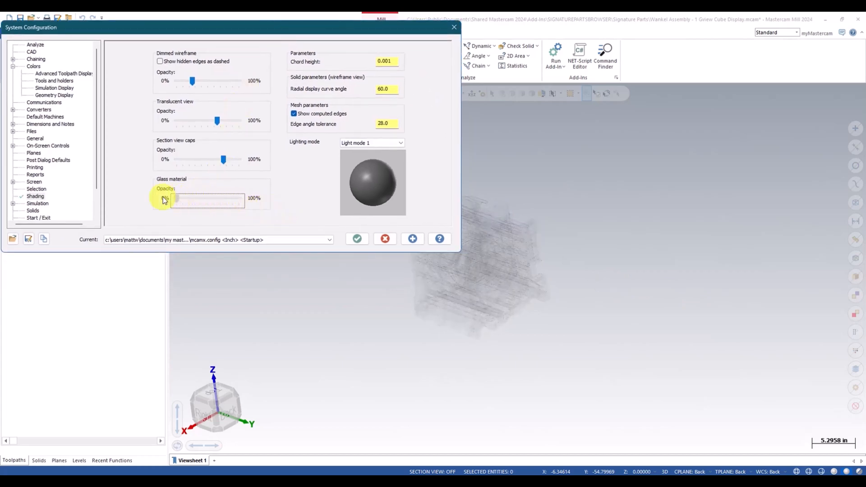
pyautogui.moveTo(174, 200); pyautogui.dragTo(239, 200)
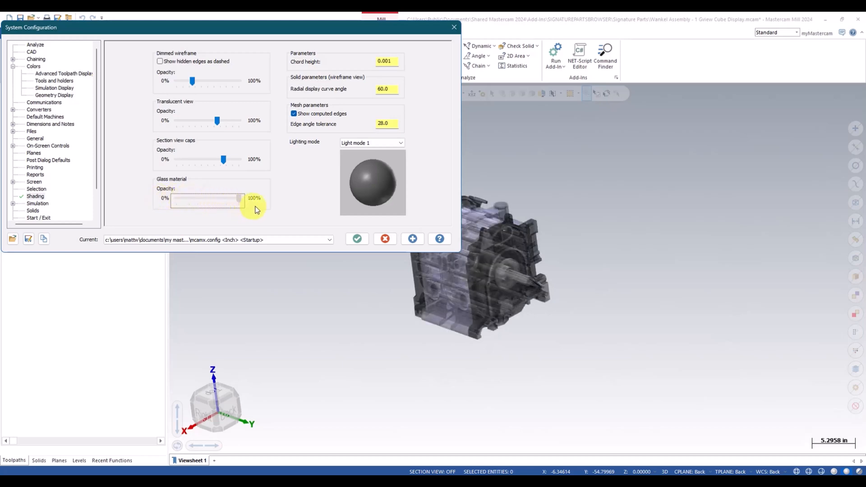
pyautogui.moveTo(237, 200); pyautogui.dragTo(210, 201)
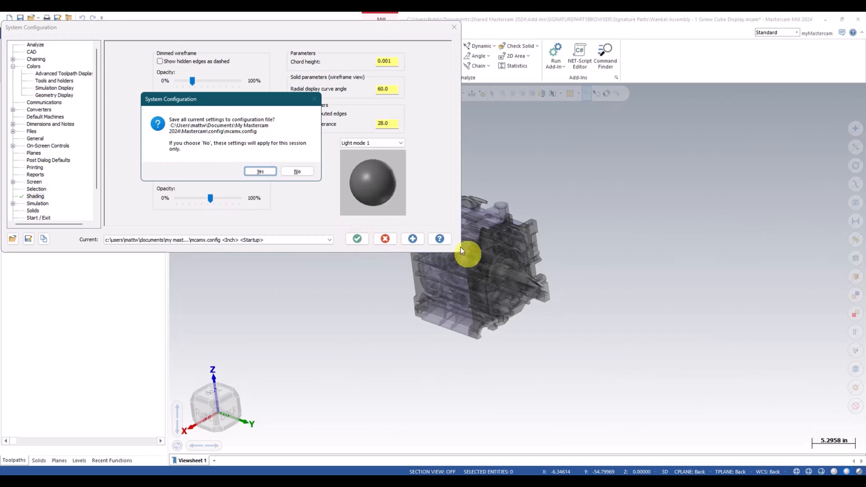
pyautogui.click(260, 171)
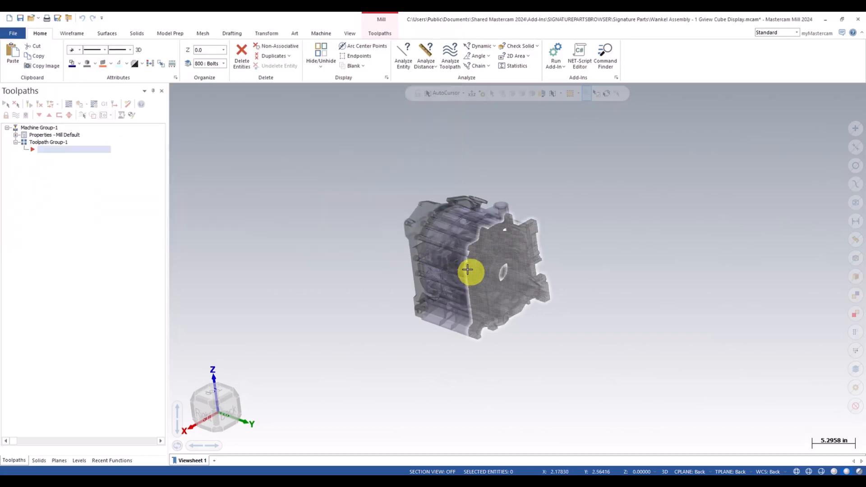
# - Reselect the solids and assign a different Glass swatch from the material palette
pyautogui.click(469, 269)
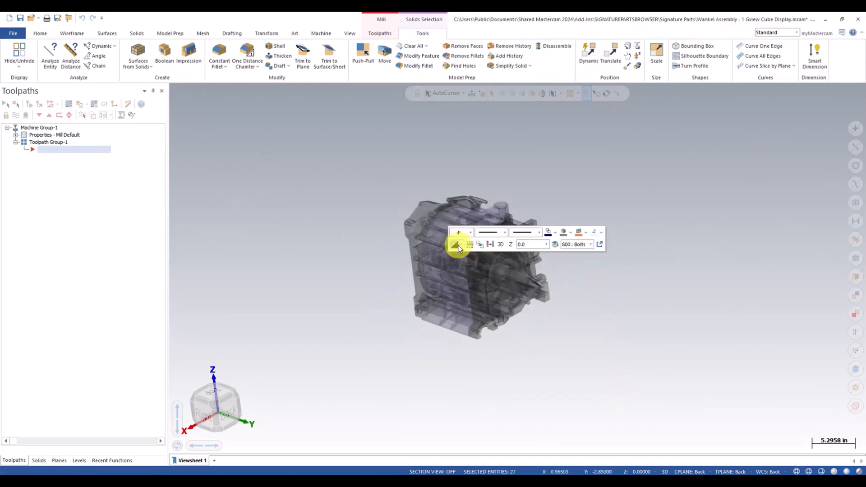
pyautogui.click(456, 244)
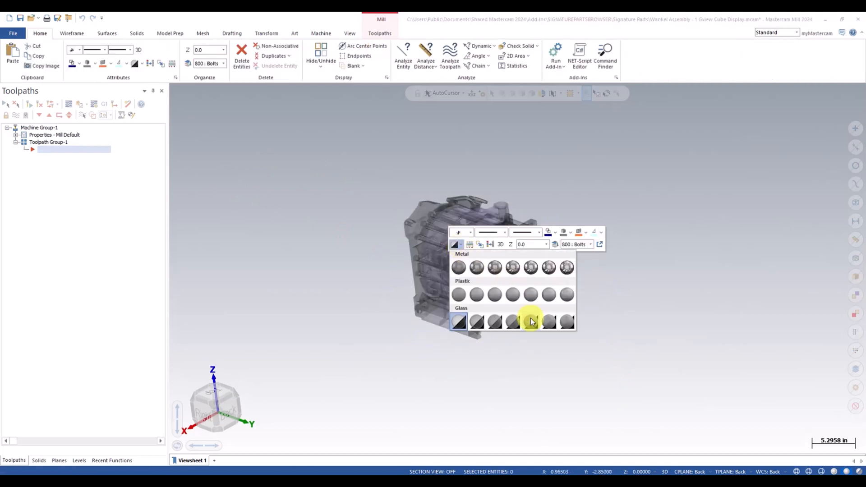
pyautogui.click(530, 322)
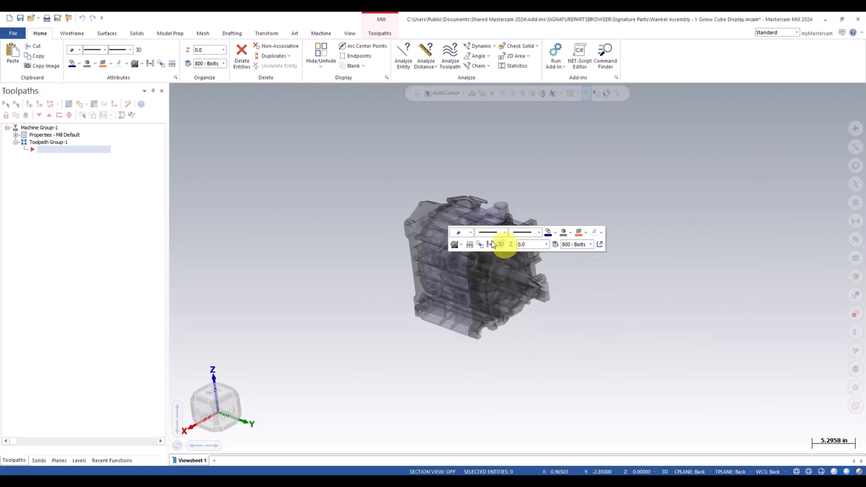
# - Enlarge the view and rotate the glass assembly toward its end cover
pyautogui.click(468, 249)
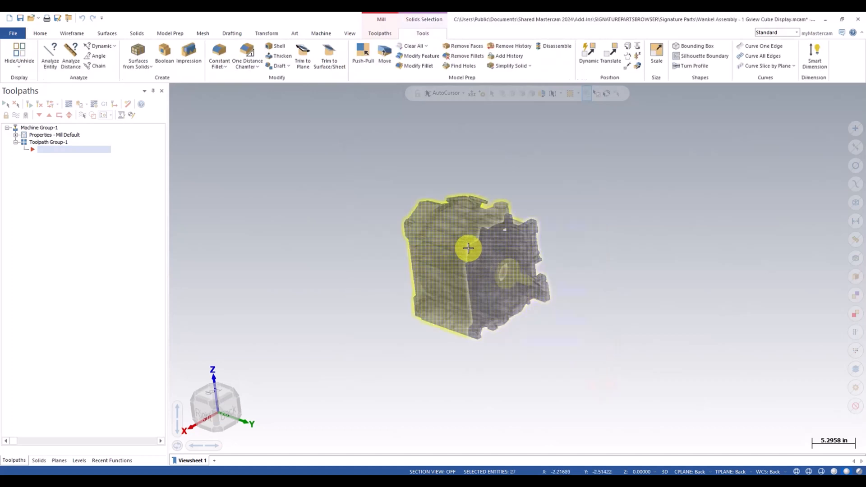
pyautogui.rightClick(468, 248)
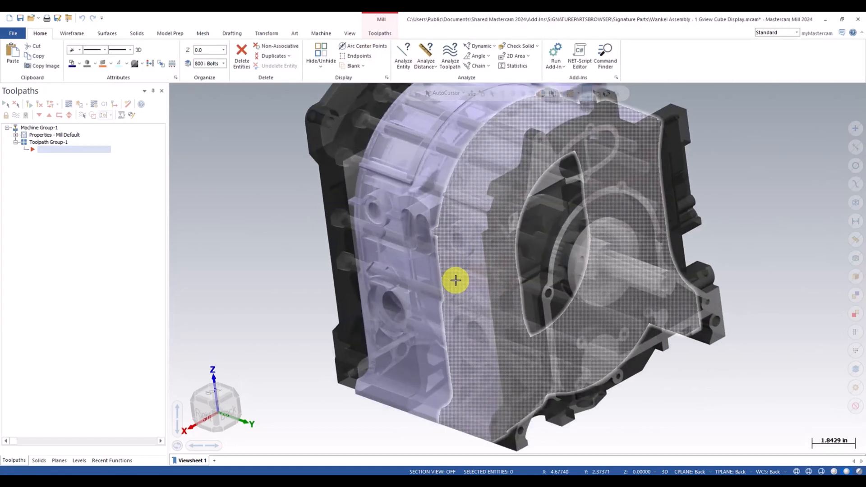
pyautogui.moveTo(455, 279); pyautogui.dragTo(687, 367)
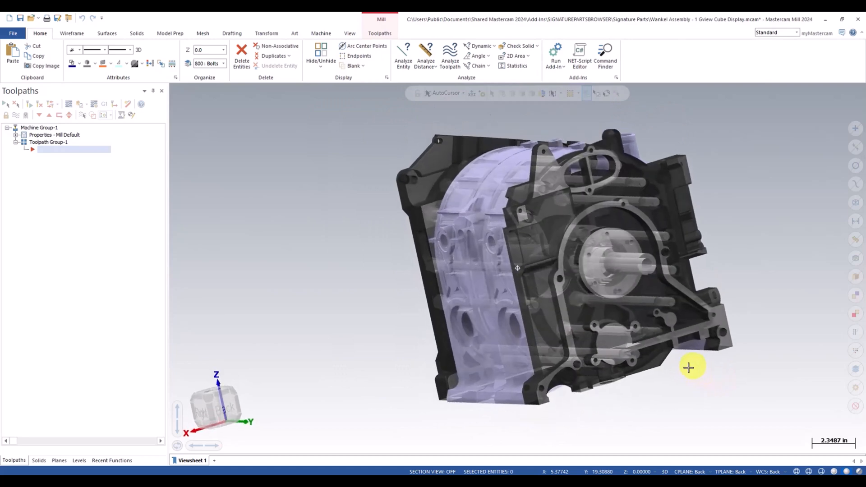